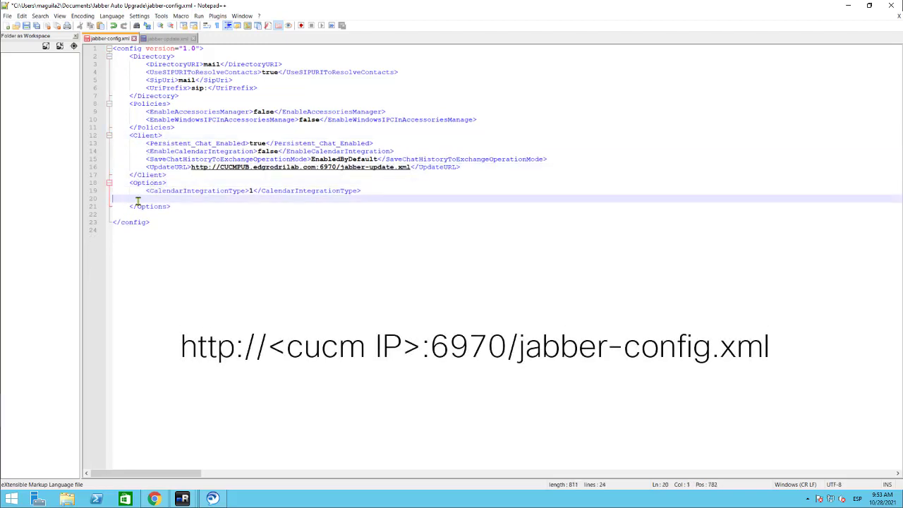
Remove the blank lines from jabber-config.xml and save it into the config and download files folder
{"action": "key", "text": "Delete"}
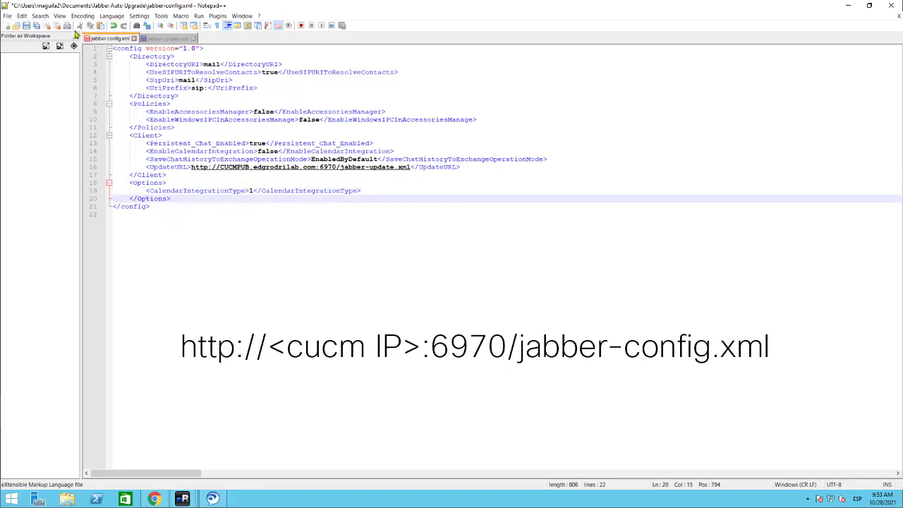
{"action": "left_click", "coordinate": [7, 15]}
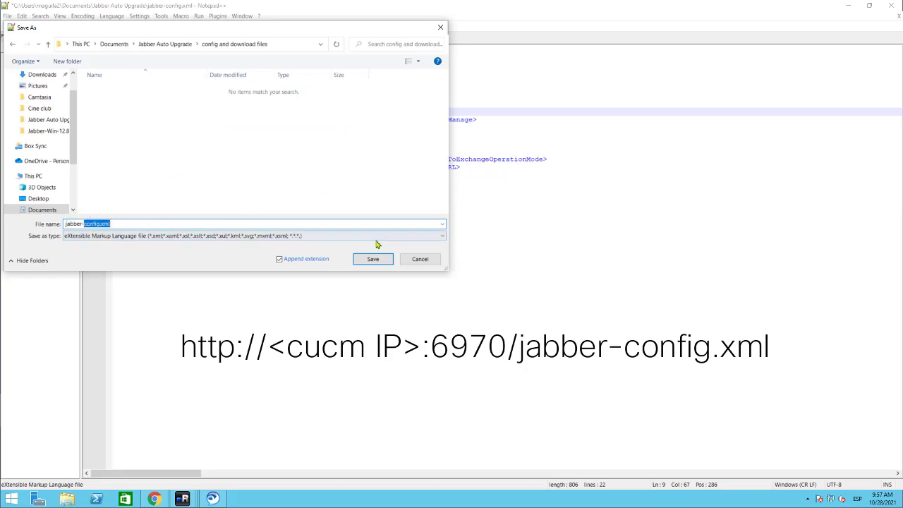
{"action": "left_click", "coordinate": [372, 259]}
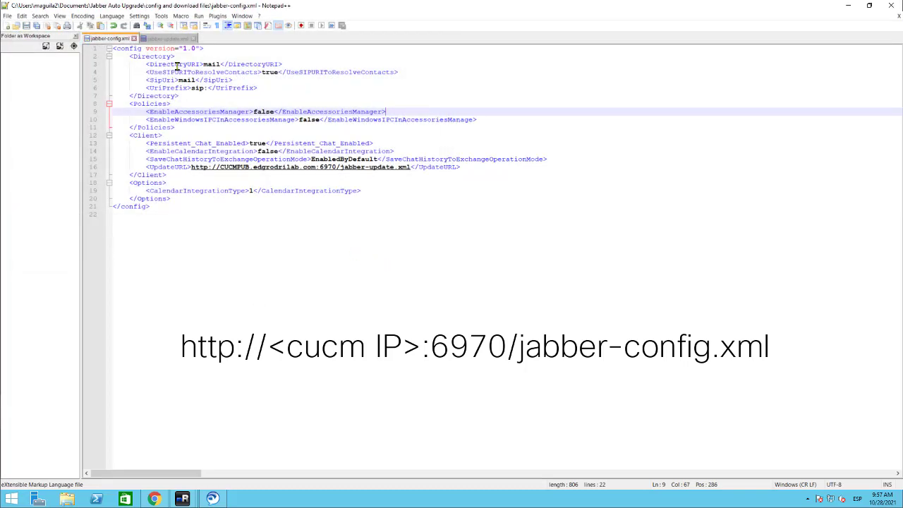
{"action": "left_click", "coordinate": [168, 38]}
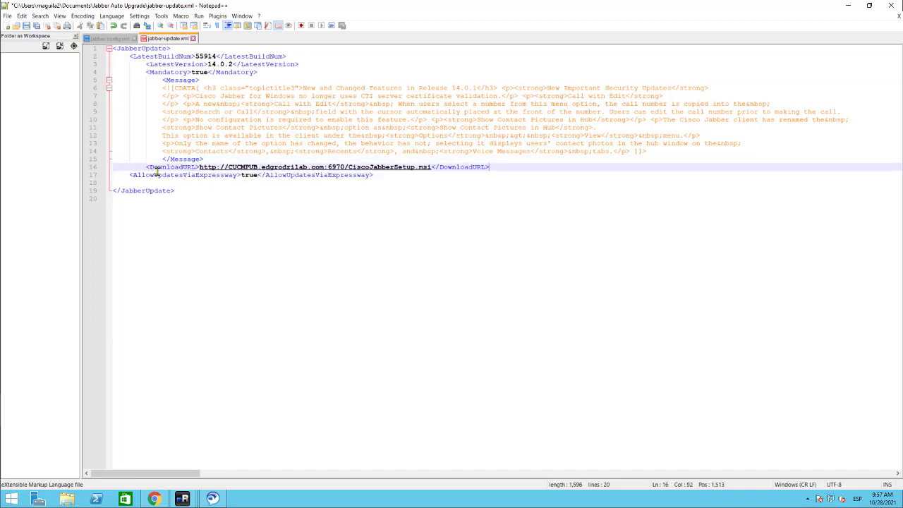
Review jabber-update.xml: version 14.0.2, build 55914, mandatory, CiscoJabberSetup.msi download URL
{"action": "left_click", "coordinate": [7, 16]}
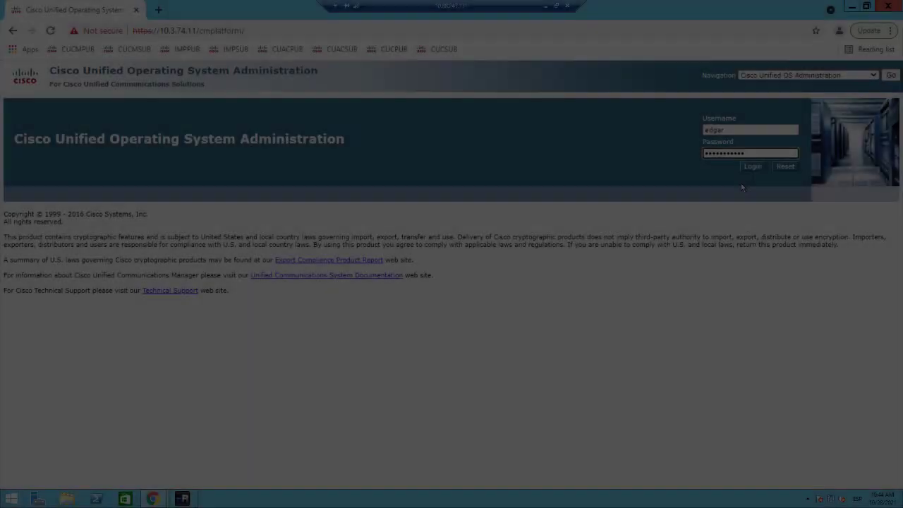
Log in and go to Software Upgrades > TFTP File Management
{"action": "left_click", "coordinate": [752, 167]}
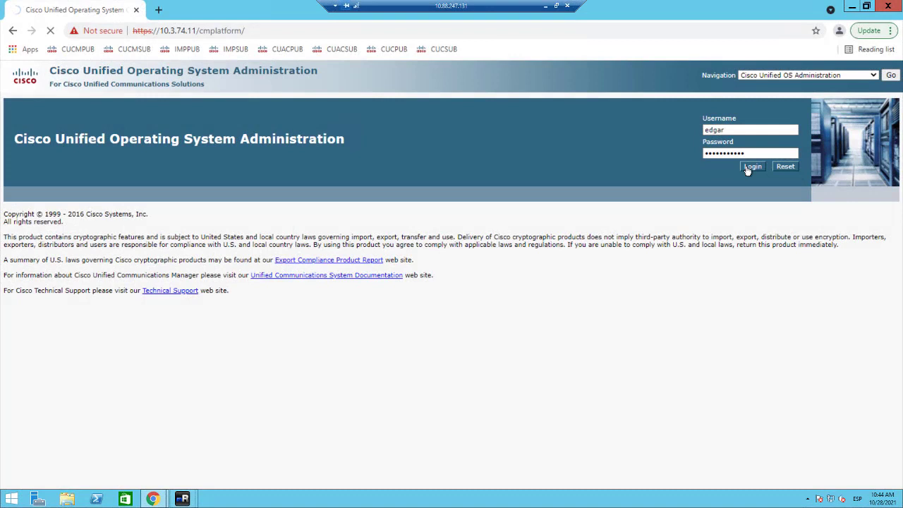
{"action": "left_click", "coordinate": [752, 165]}
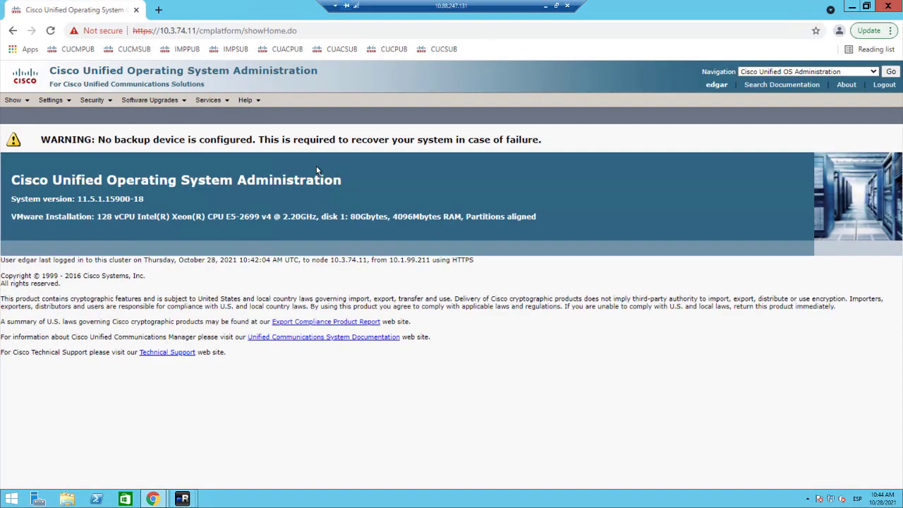
{"action": "left_click", "coordinate": [150, 100]}
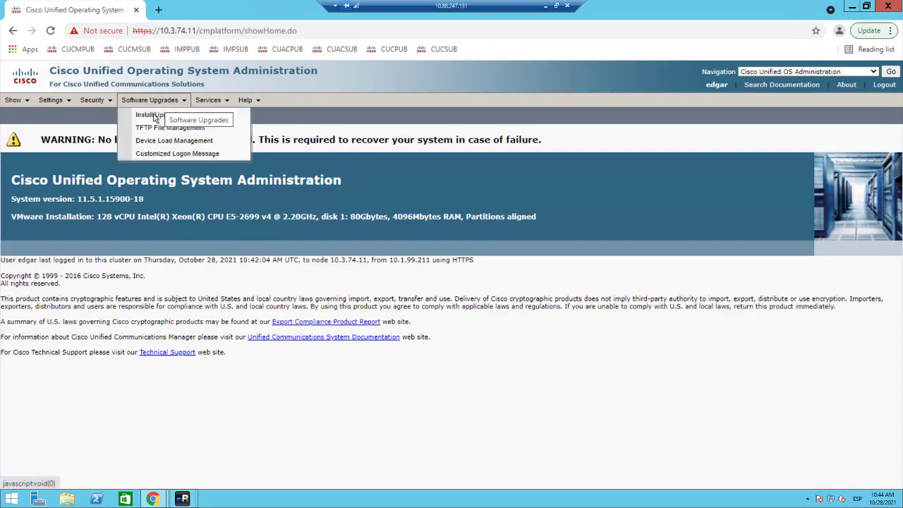
{"action": "left_click", "coordinate": [169, 127]}
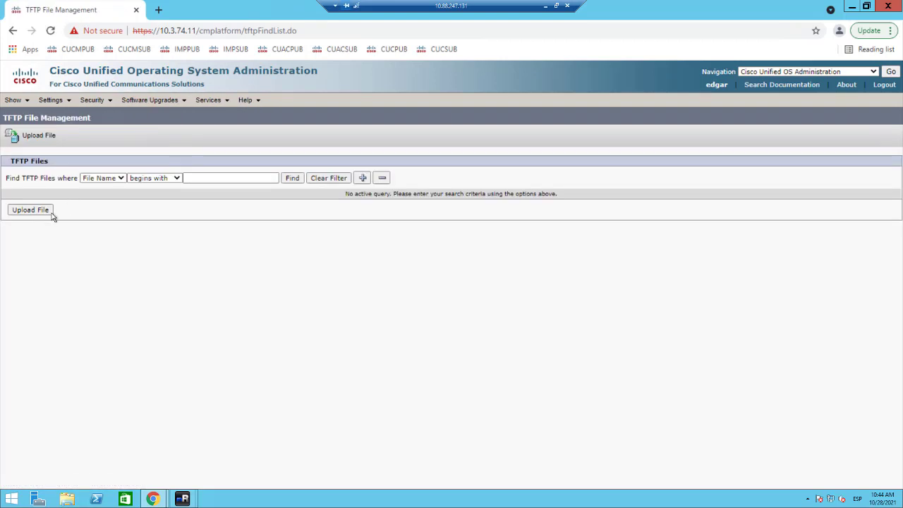
Upload jabber-config.xml from the Desktop to the TFTP server
{"action": "left_click", "coordinate": [30, 210]}
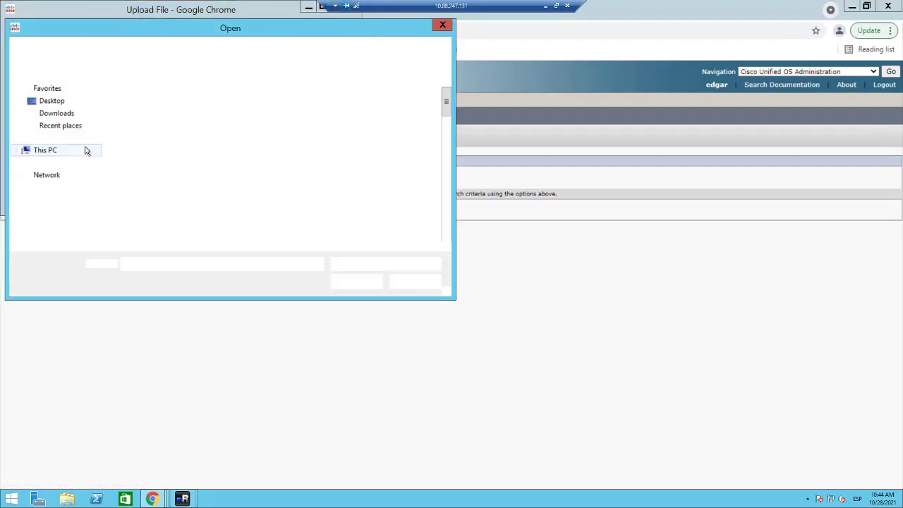
{"action": "left_click", "coordinate": [51, 100]}
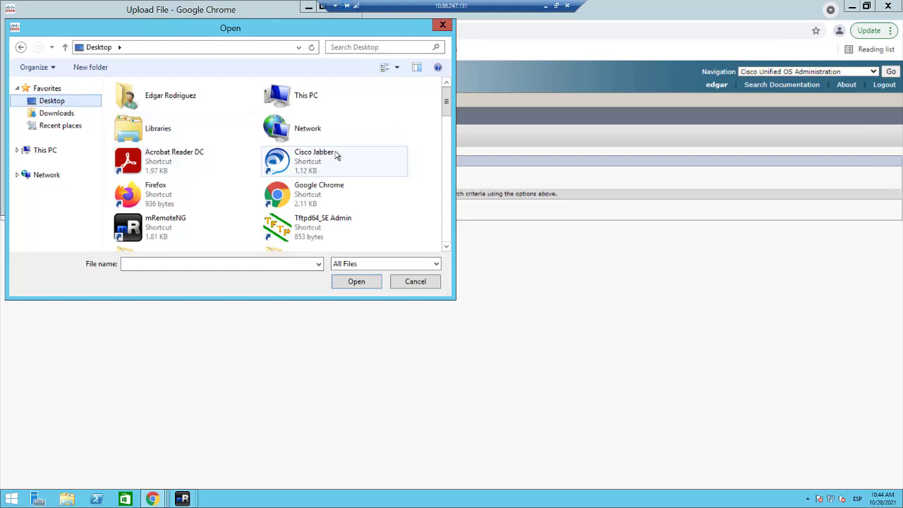
{"action": "left_click", "coordinate": [319, 91]}
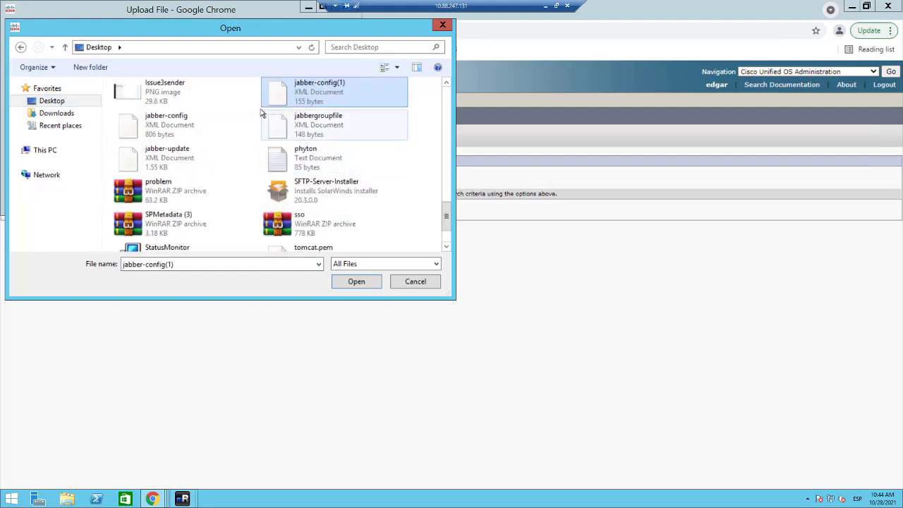
{"action": "left_click", "coordinate": [166, 125]}
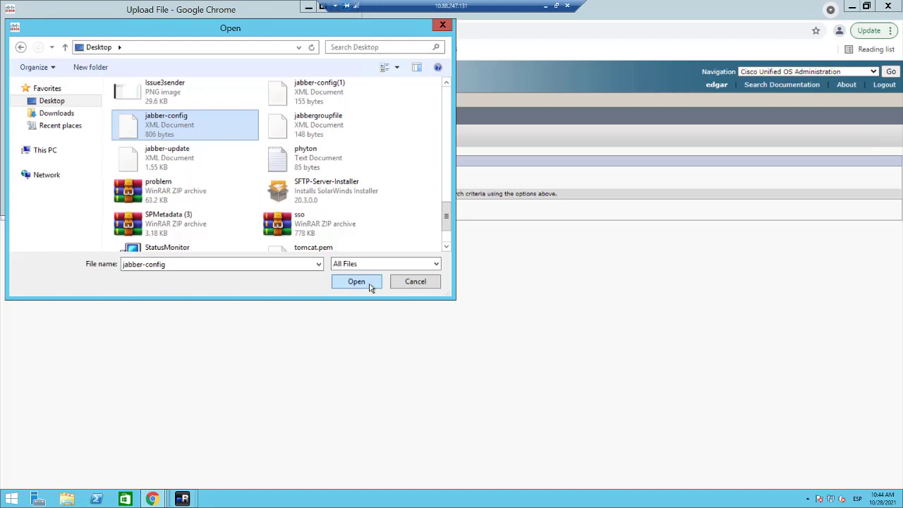
{"action": "left_click", "coordinate": [357, 282]}
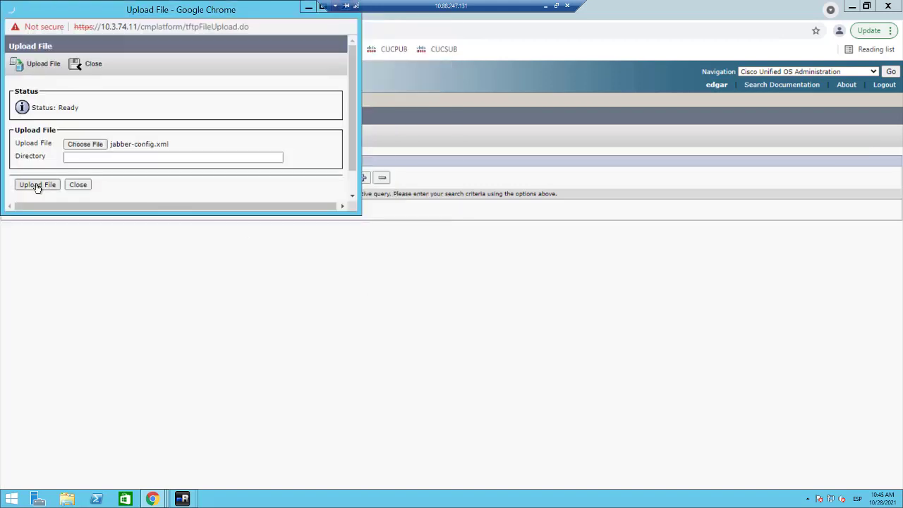
{"action": "left_click", "coordinate": [37, 184]}
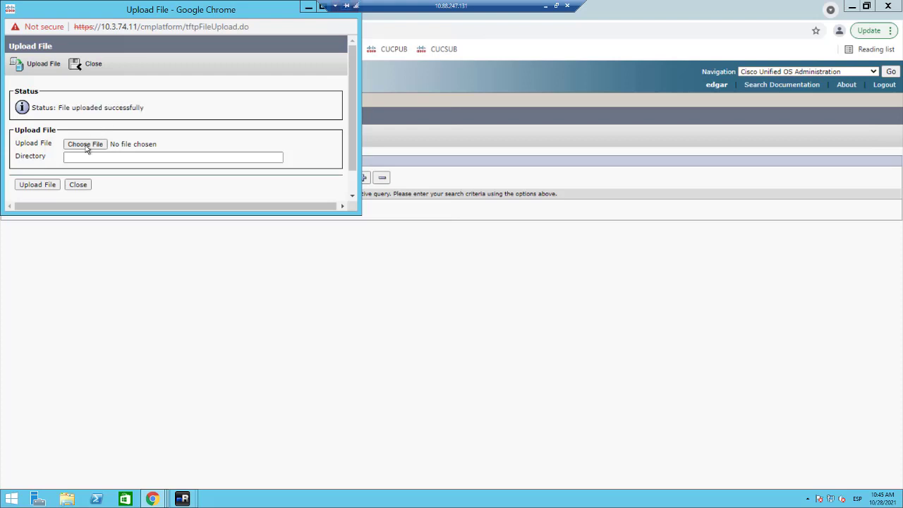
Upload jabber-update.xml from the Desktop to TFTP as well
{"action": "left_click", "coordinate": [85, 144]}
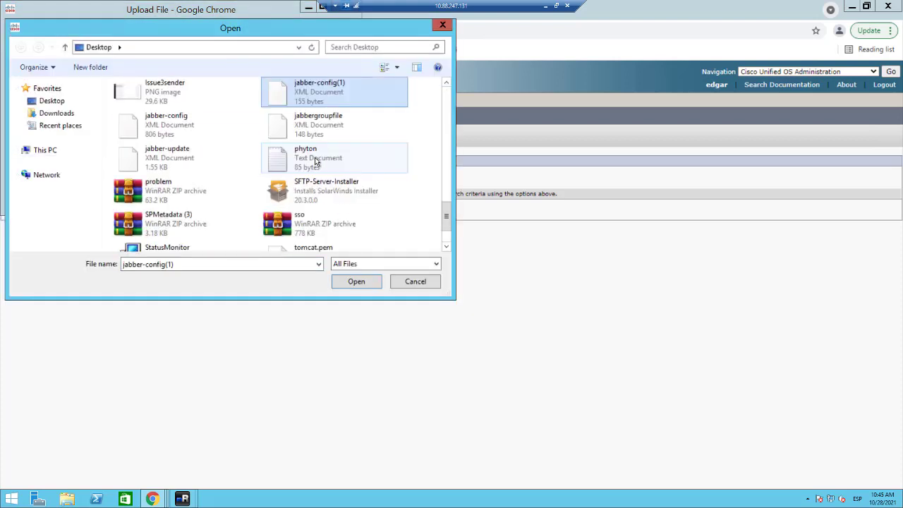
{"action": "left_click", "coordinate": [167, 154]}
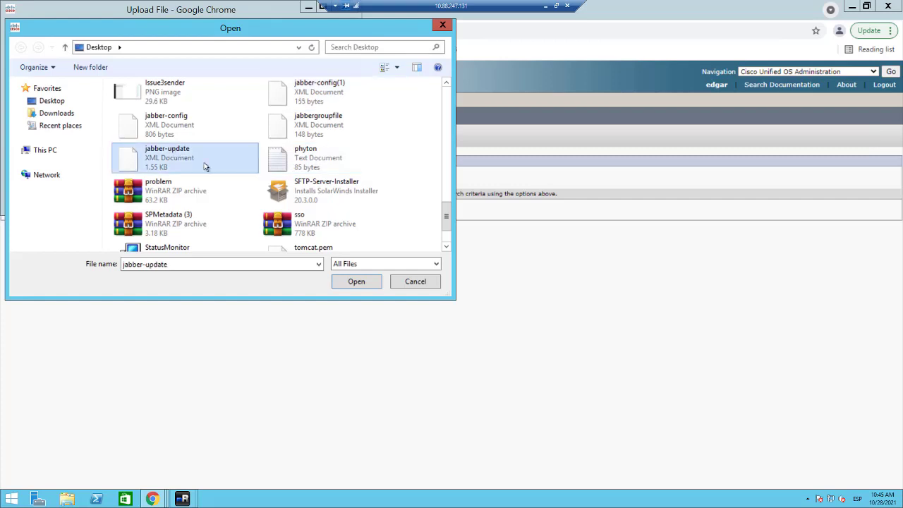
{"action": "left_click", "coordinate": [356, 281]}
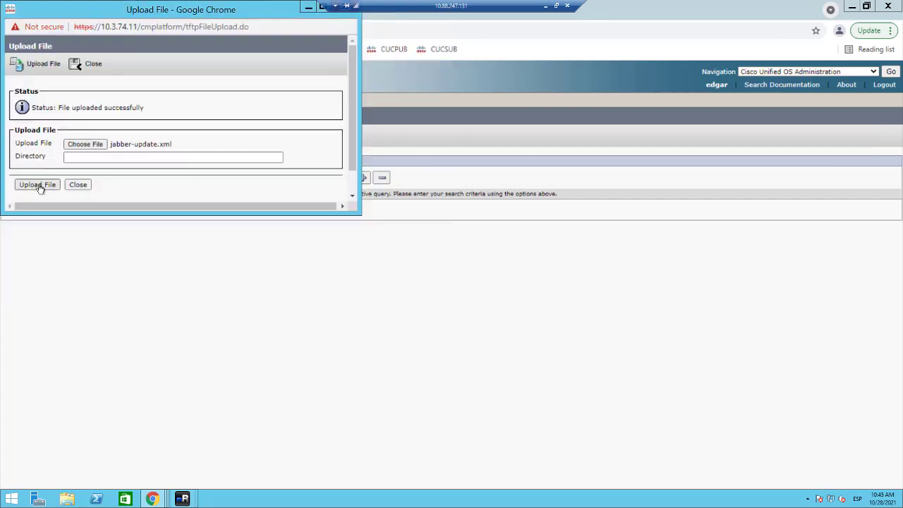
{"action": "left_click", "coordinate": [36, 184]}
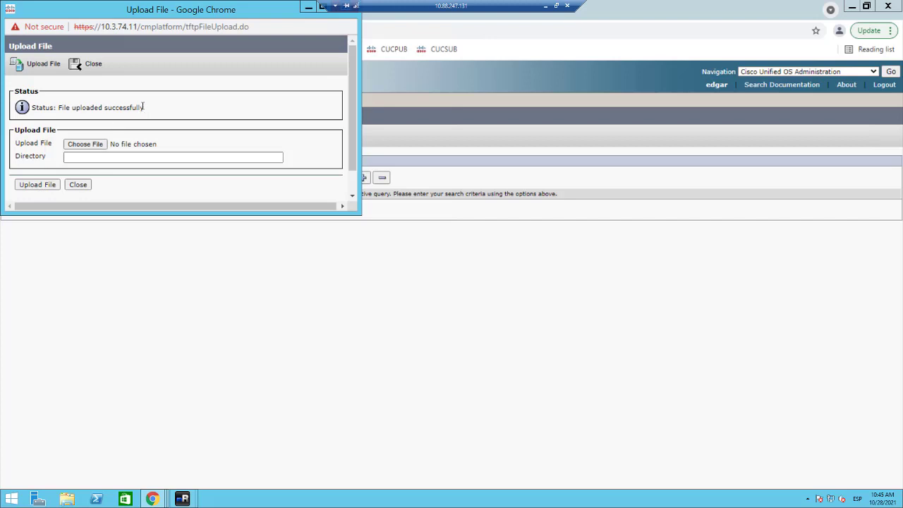
Upload the CiscoJabberSetup.msi installer to the TFTP server
{"action": "left_click", "coordinate": [85, 144]}
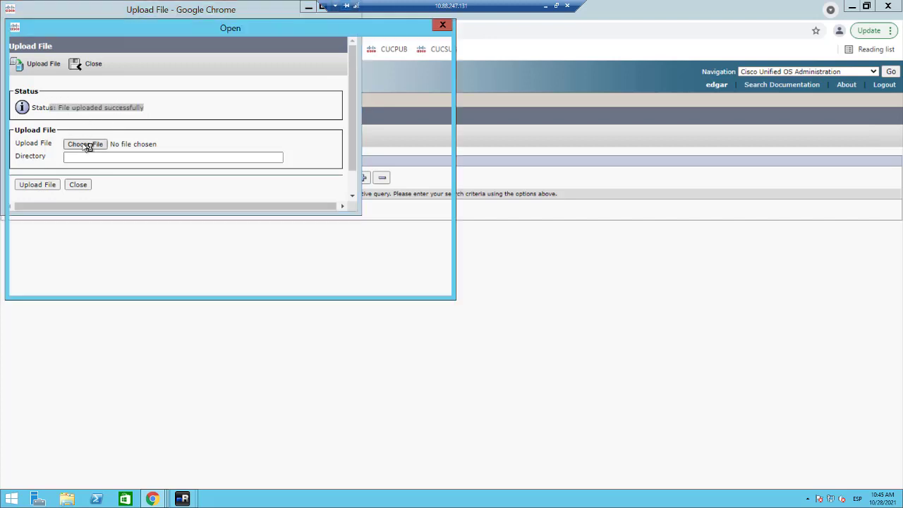
{"action": "left_click", "coordinate": [85, 144]}
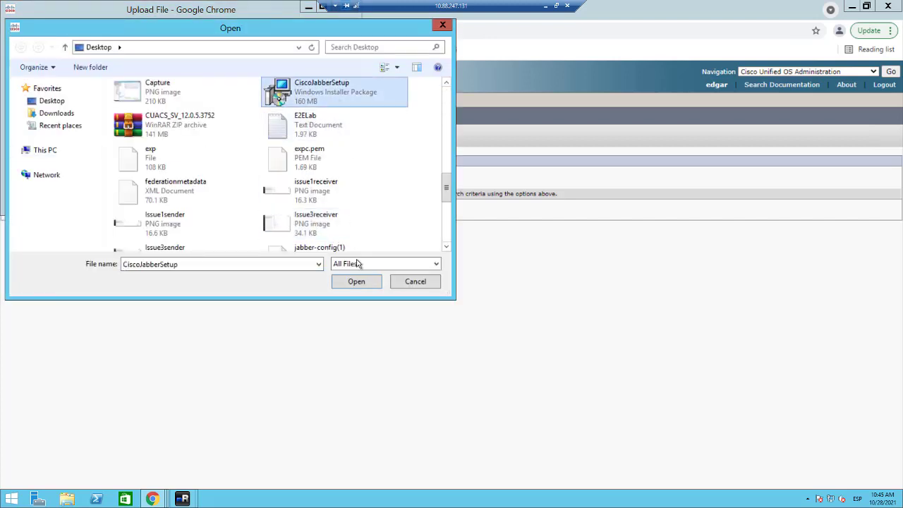
{"action": "left_click", "coordinate": [356, 281]}
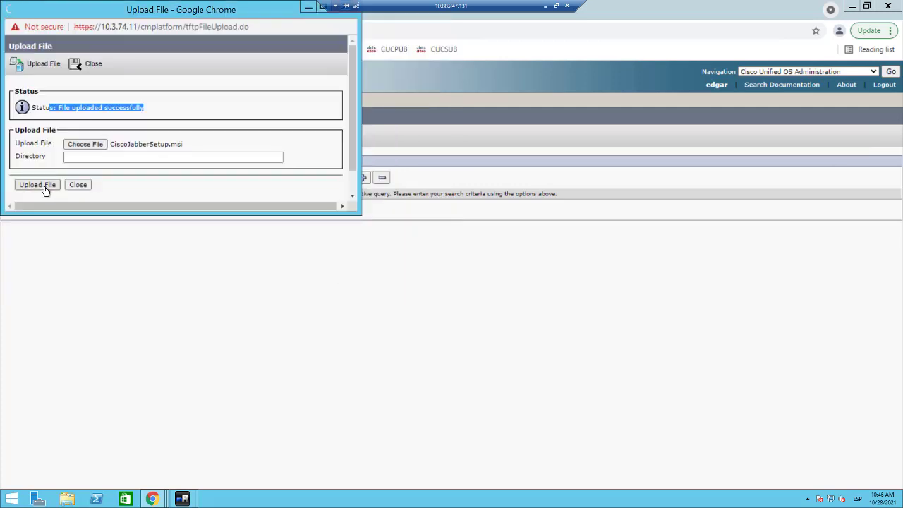
{"action": "left_click", "coordinate": [36, 184]}
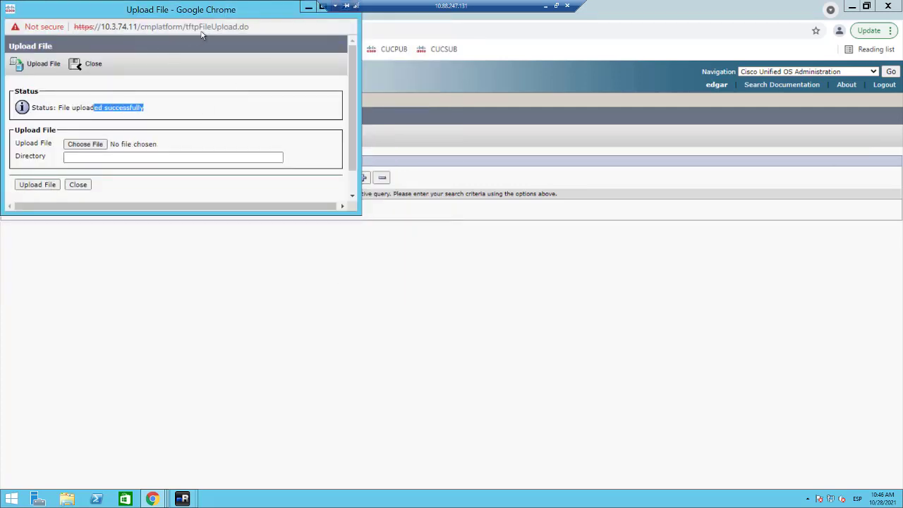
{"action": "mouse_move", "coordinate": [284, 12]}
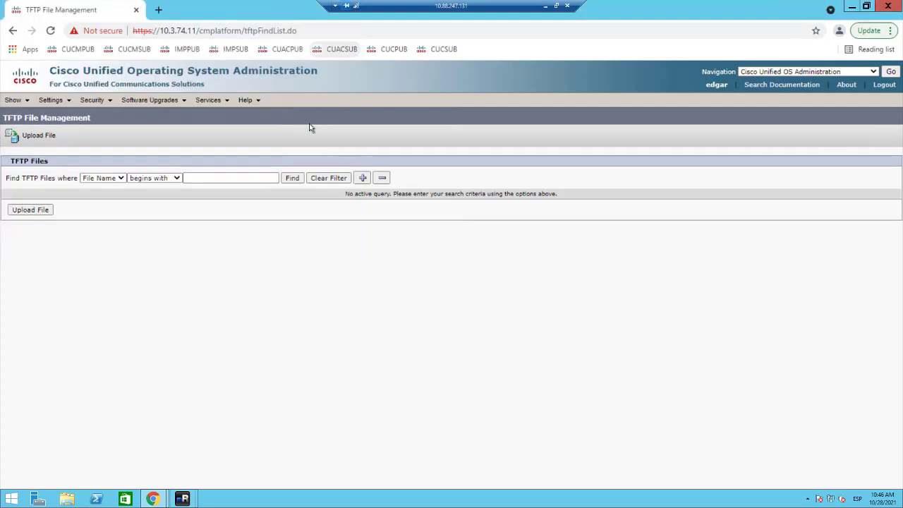
Search TFTP files containing .msi, update and jabber-config to confirm the uploads
{"action": "type", "text": ".msi"}
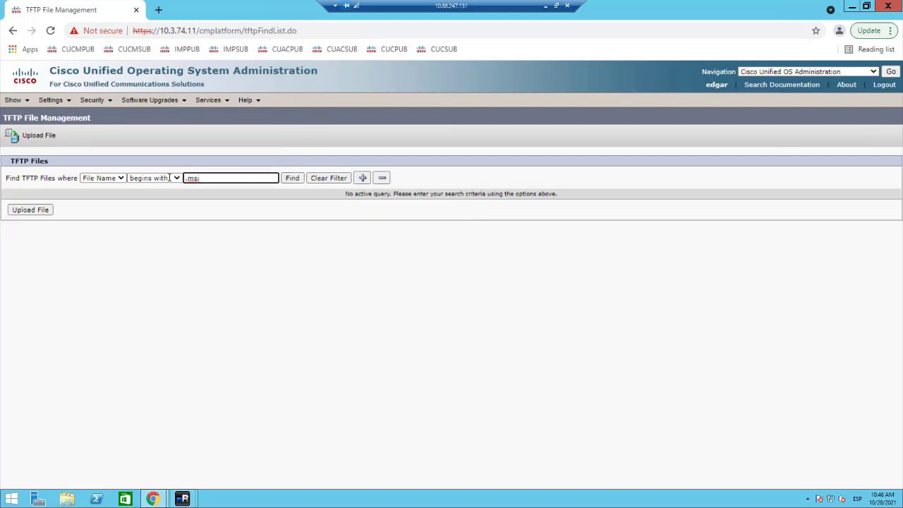
{"action": "left_click", "coordinate": [153, 178]}
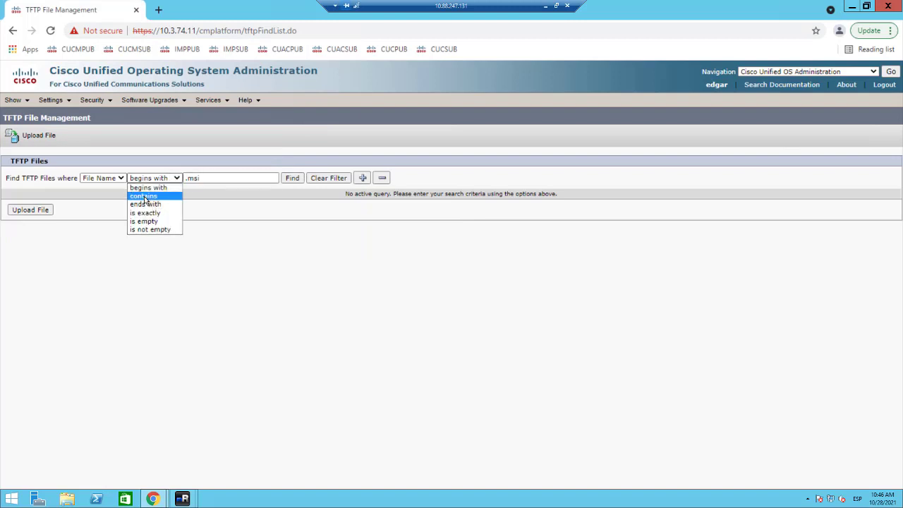
{"action": "left_click", "coordinate": [143, 196]}
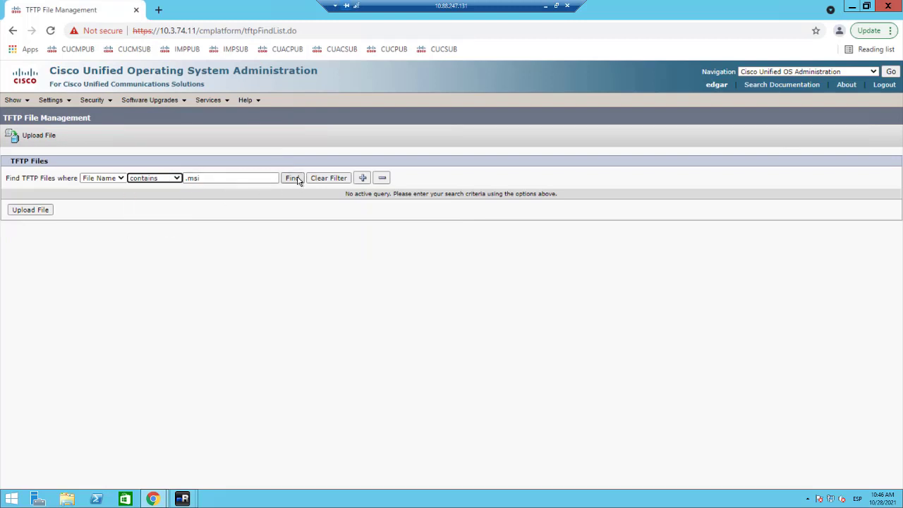
{"action": "left_click", "coordinate": [293, 178]}
{"action": "type", "text": "update"}
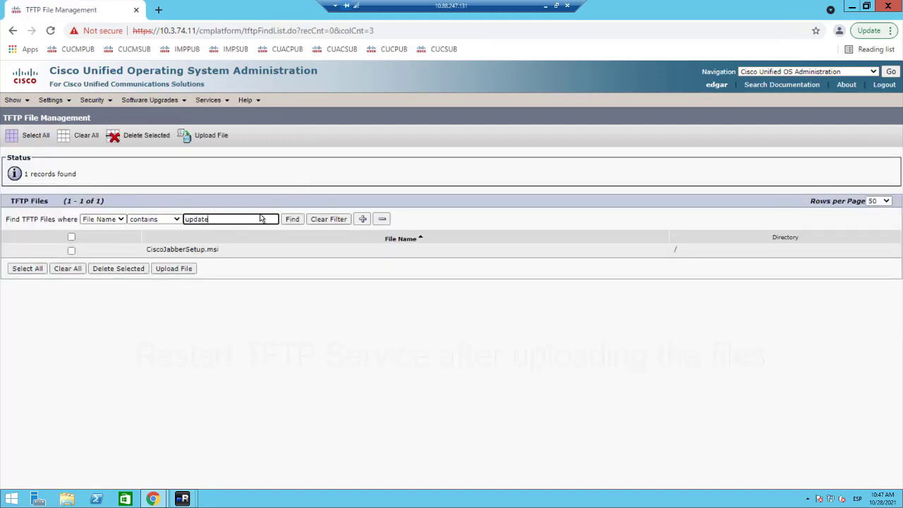
{"action": "left_click", "coordinate": [292, 219]}
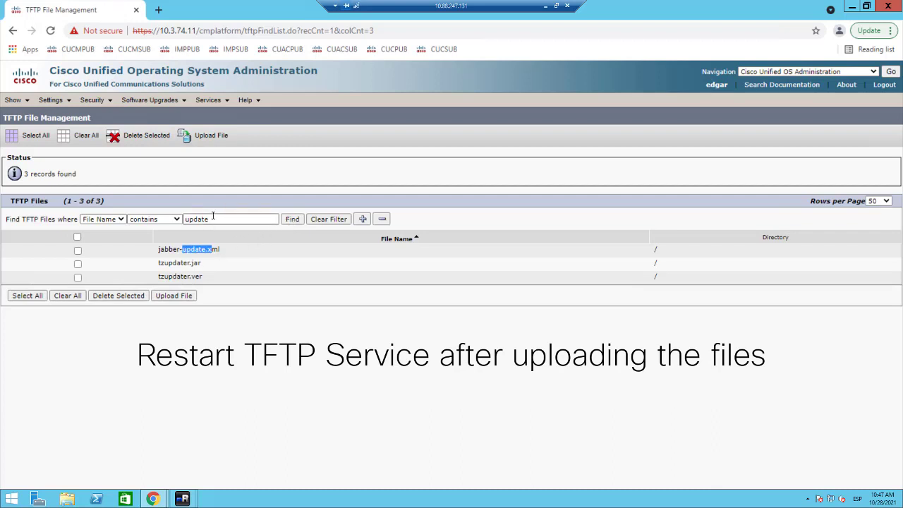
{"action": "triple_click", "coordinate": [230, 219]}
{"action": "type", "text": "jabber-config"}
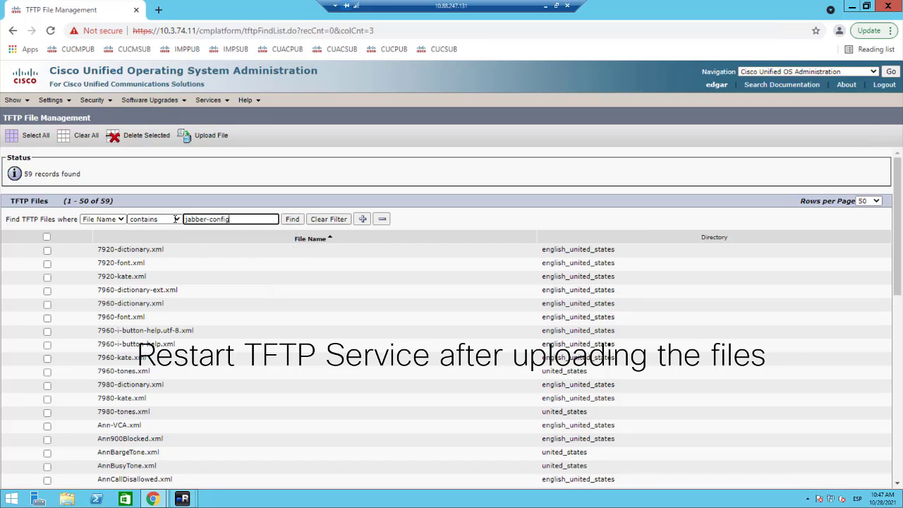
{"action": "left_click", "coordinate": [292, 219]}
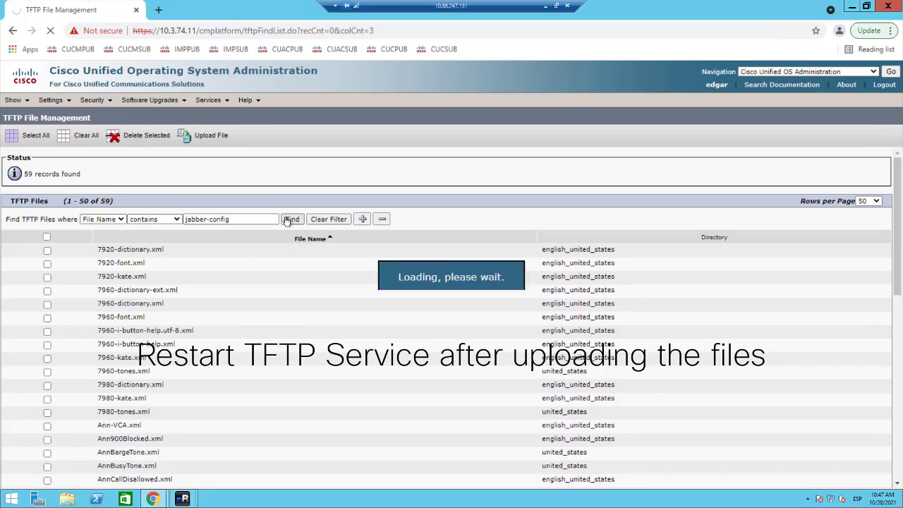
{"action": "left_click", "coordinate": [292, 219]}
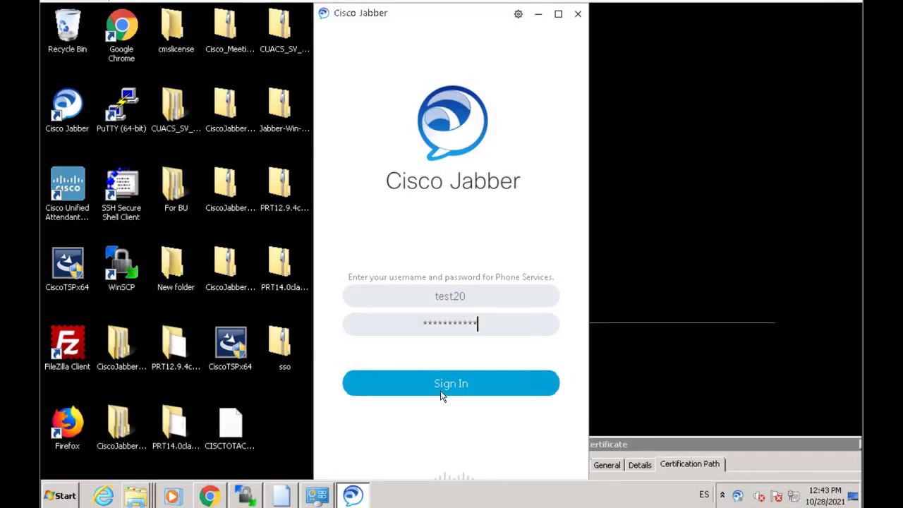
Sign in to Jabber, skip the tour, and run Help > Check for updates
{"action": "left_click", "coordinate": [450, 383]}
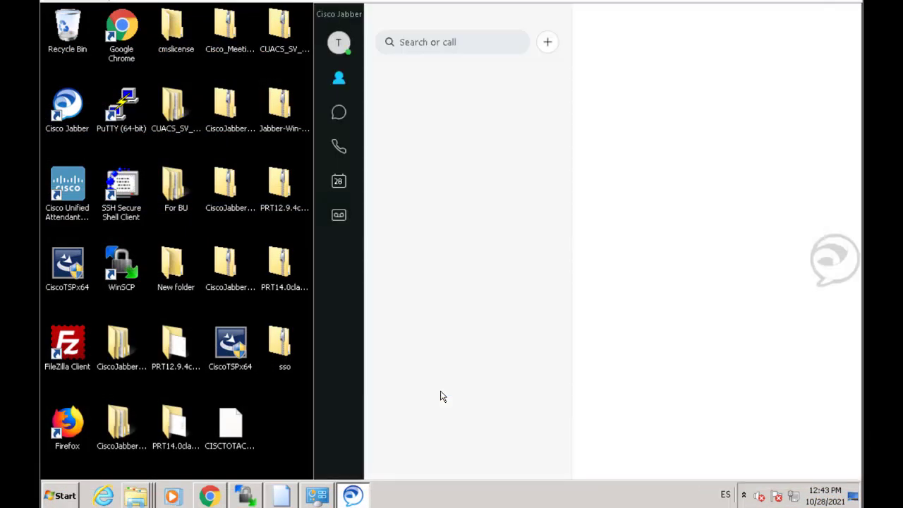
{"action": "left_click", "coordinate": [339, 42]}
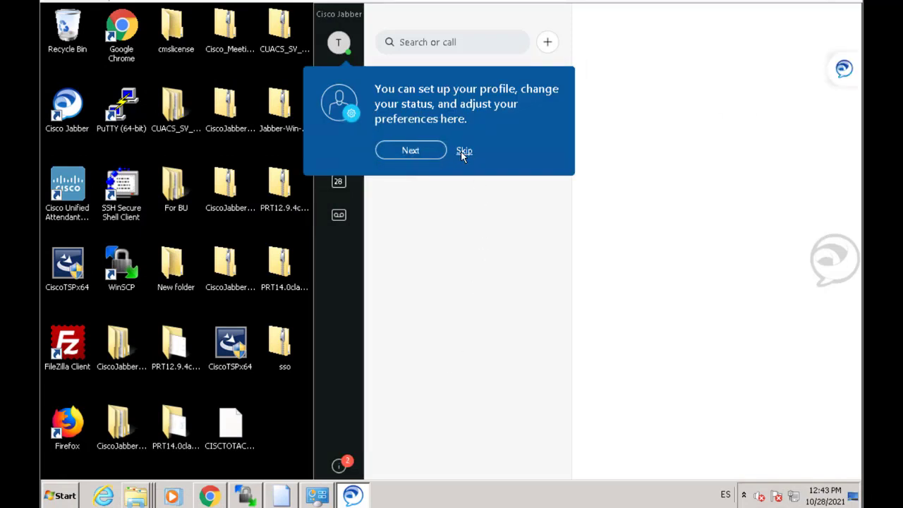
{"action": "left_click", "coordinate": [464, 151]}
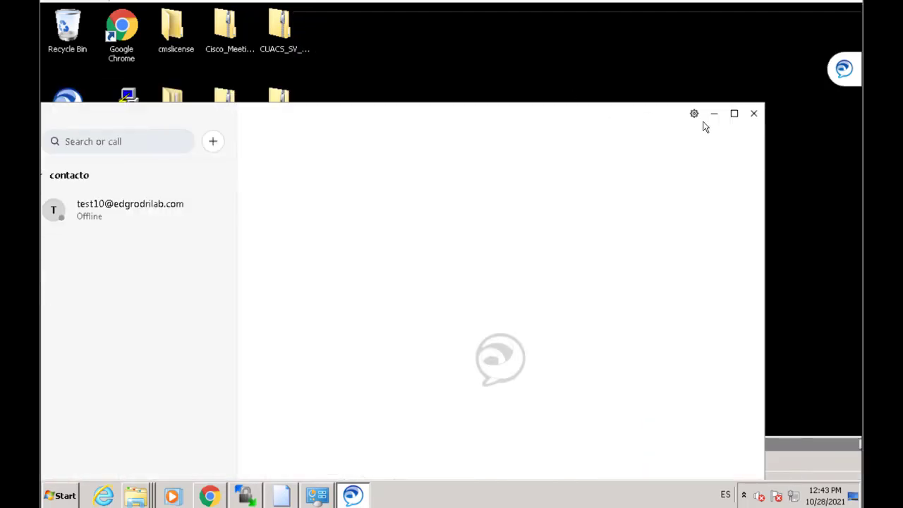
{"action": "left_click", "coordinate": [693, 114]}
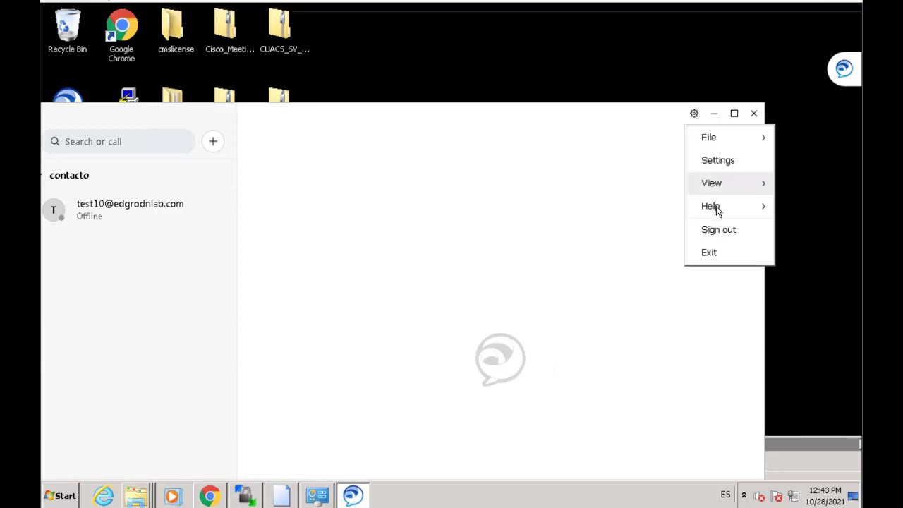
{"action": "left_click", "coordinate": [710, 206]}
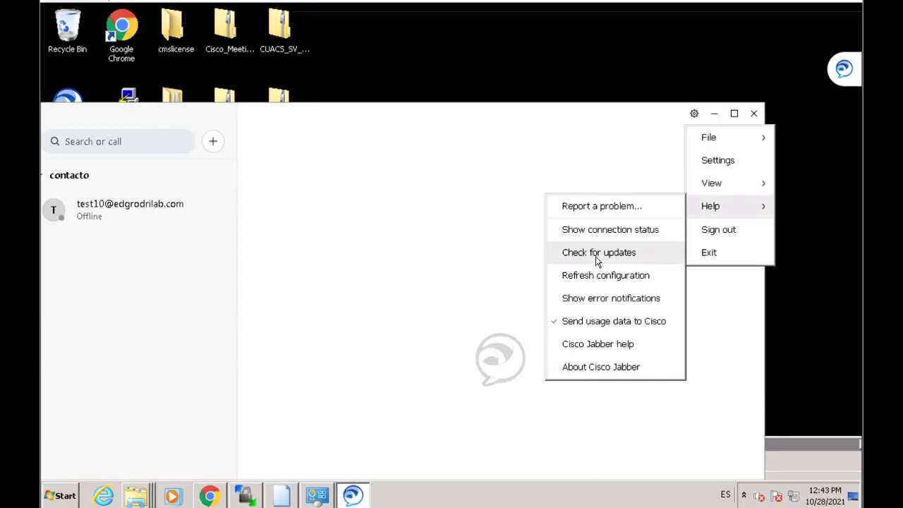
{"action": "left_click", "coordinate": [599, 252]}
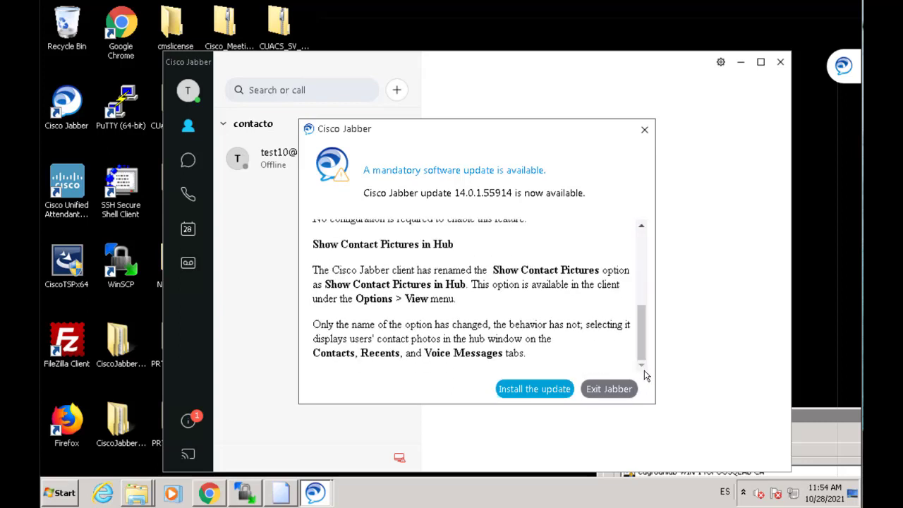
{"action": "mouse_move", "coordinate": [642, 356]}
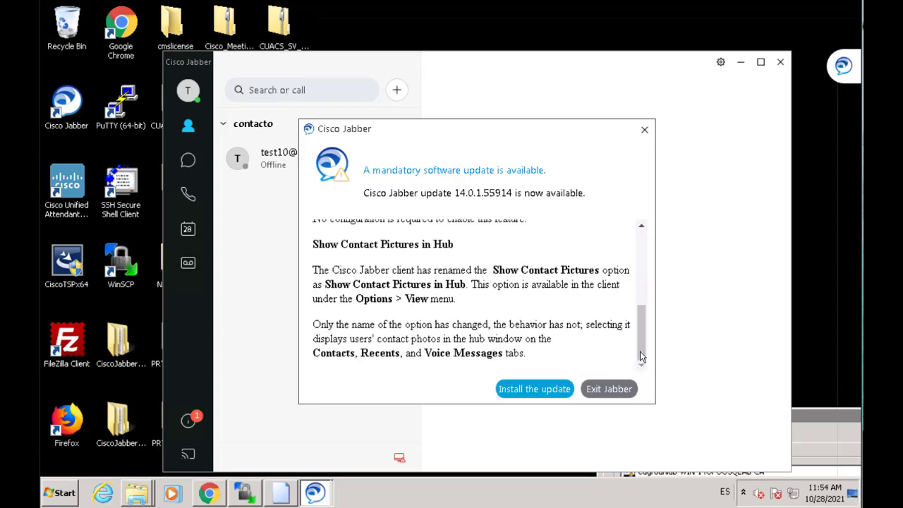
Install mandatory update 14.0.1.55914, letting setup close applications automatically
{"action": "left_click", "coordinate": [534, 389]}
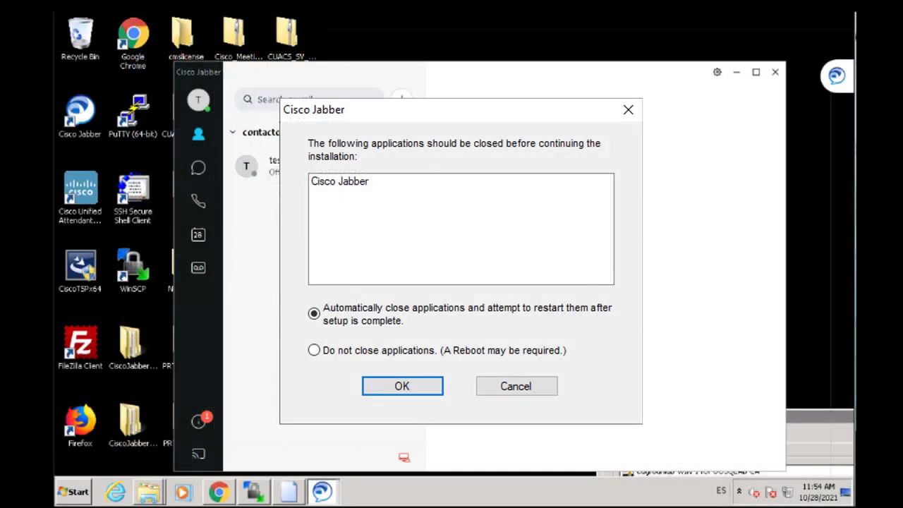
{"action": "left_click", "coordinate": [402, 386]}
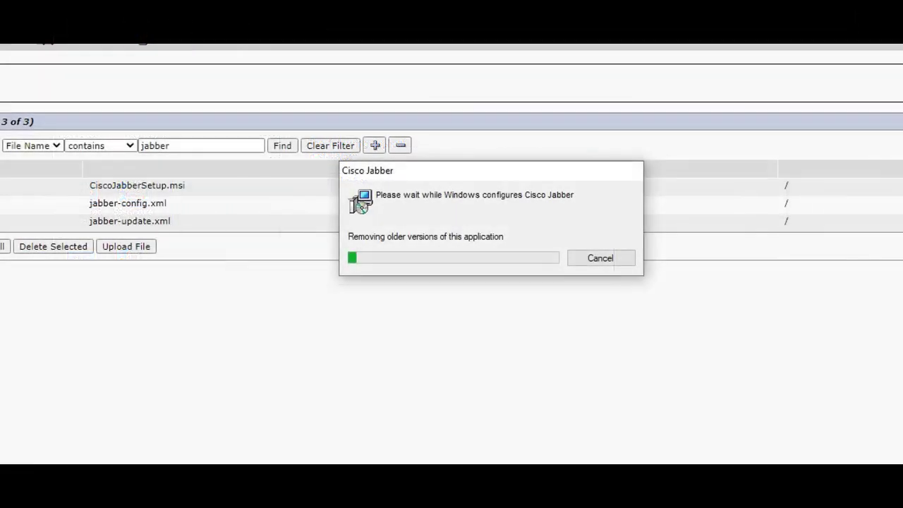